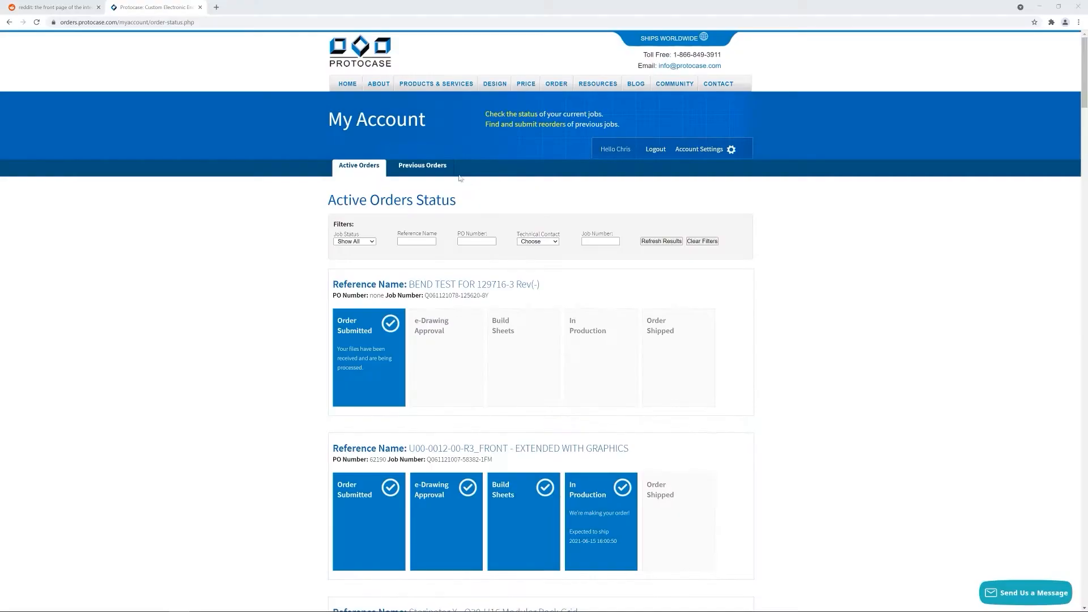
Review the Previous Orders list before returning to the account overview with the eDrawings notice.
left_click(421, 165)
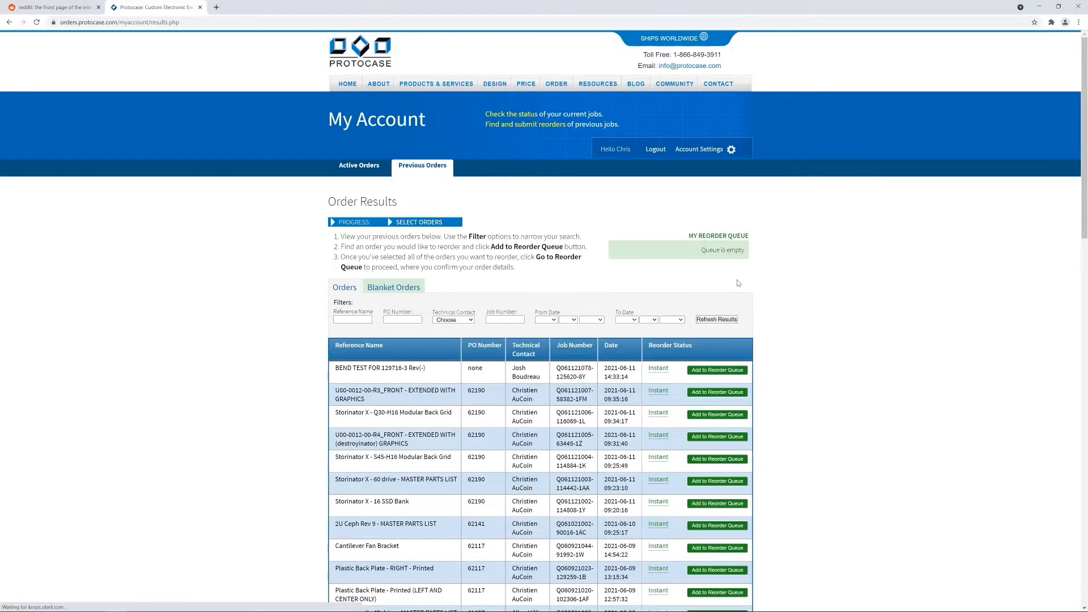
scroll("down", 3)
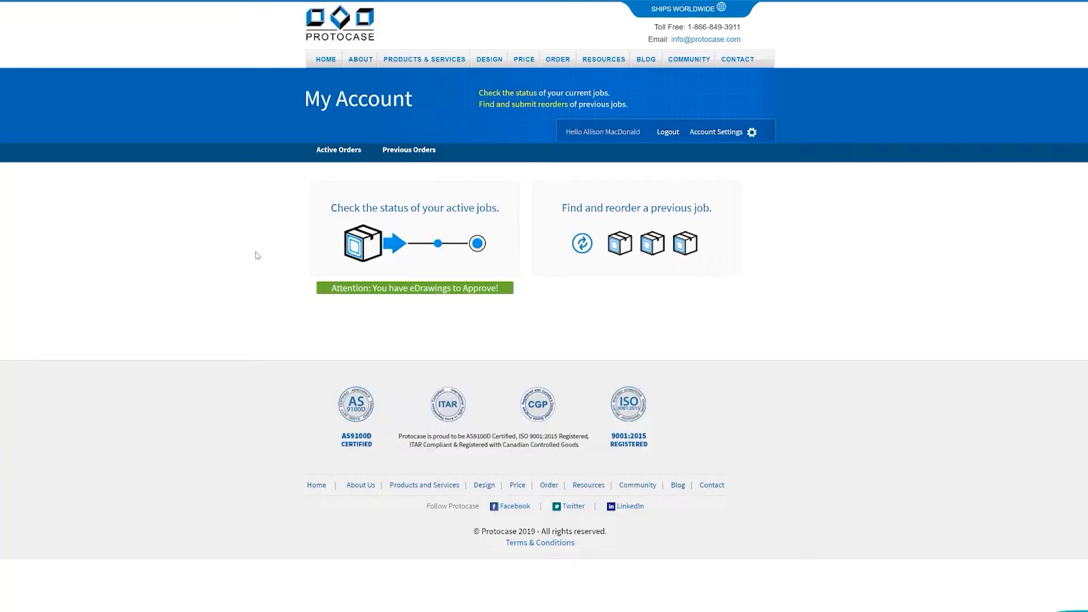
mouse_move(330, 275)
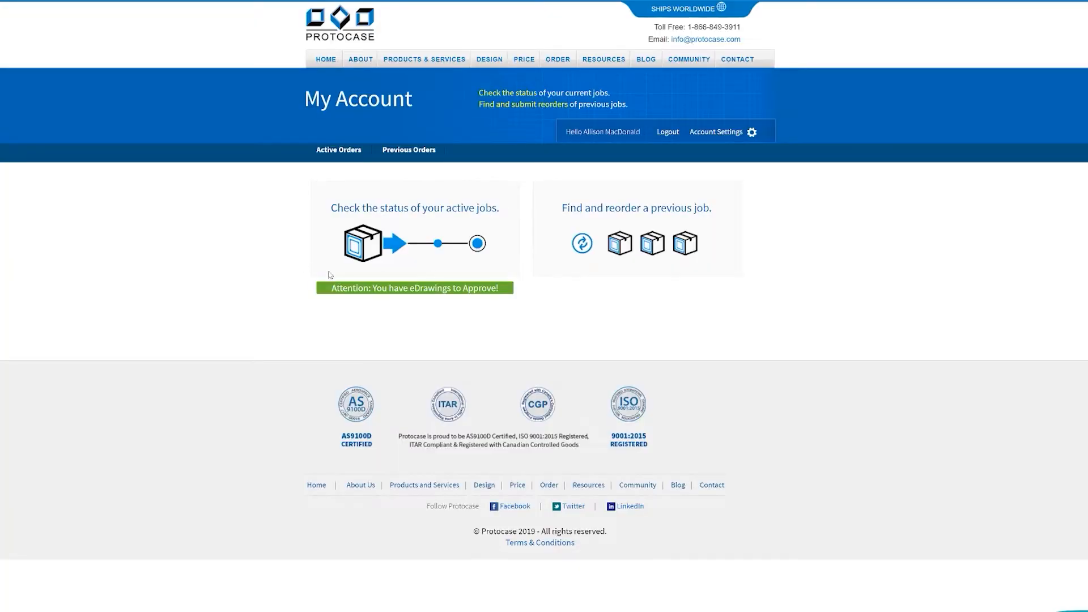